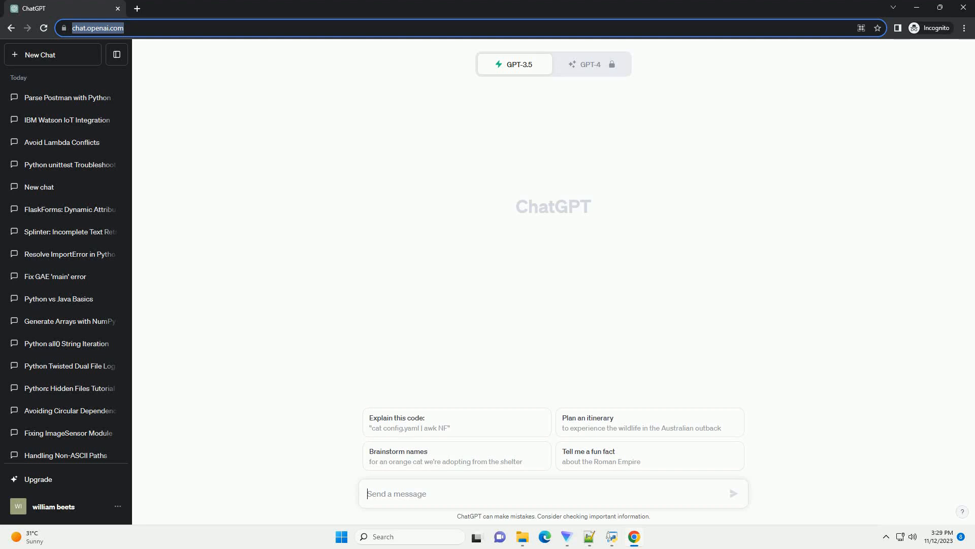
Step: Request a Python tutorial with code for fetching email ids from websites and follow the generating response
left_click(732, 494)
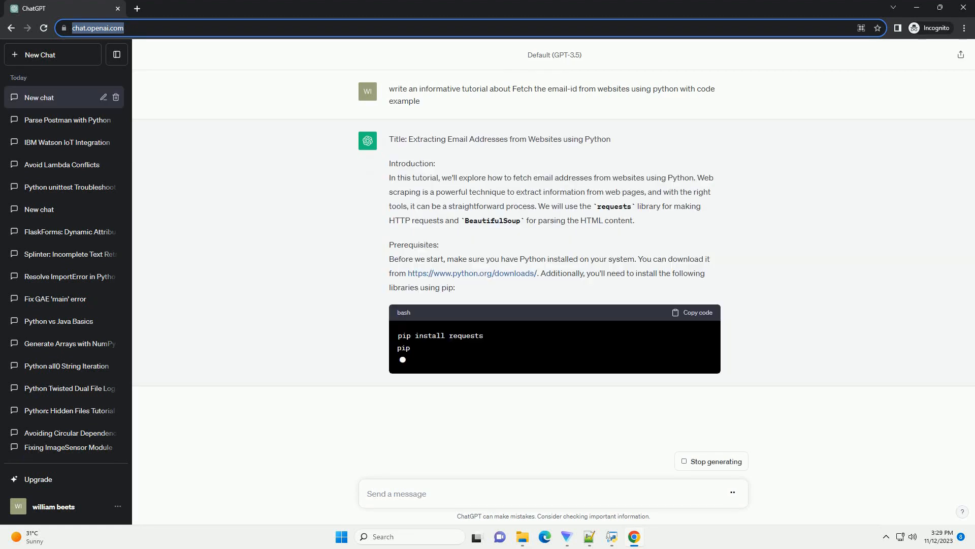
scroll("down", 3)
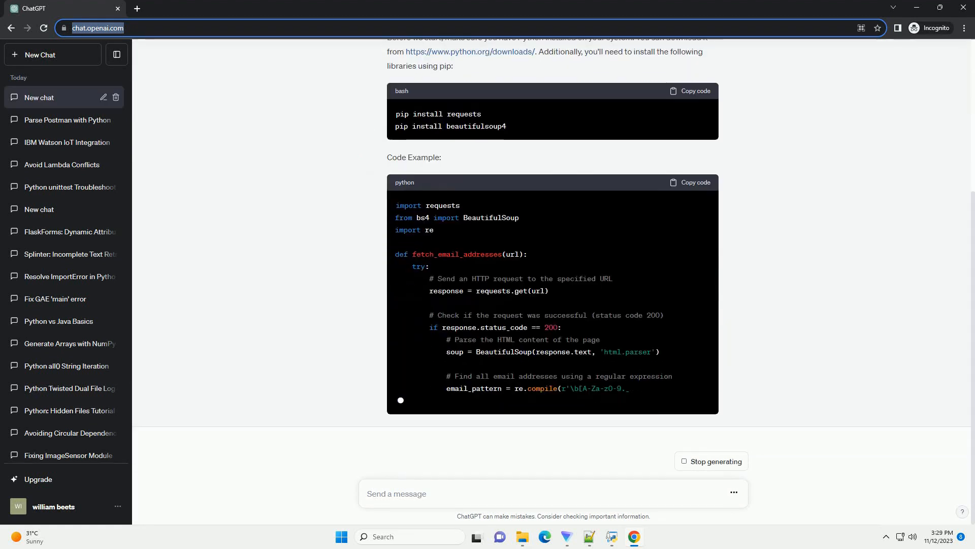
scroll("down", 3)
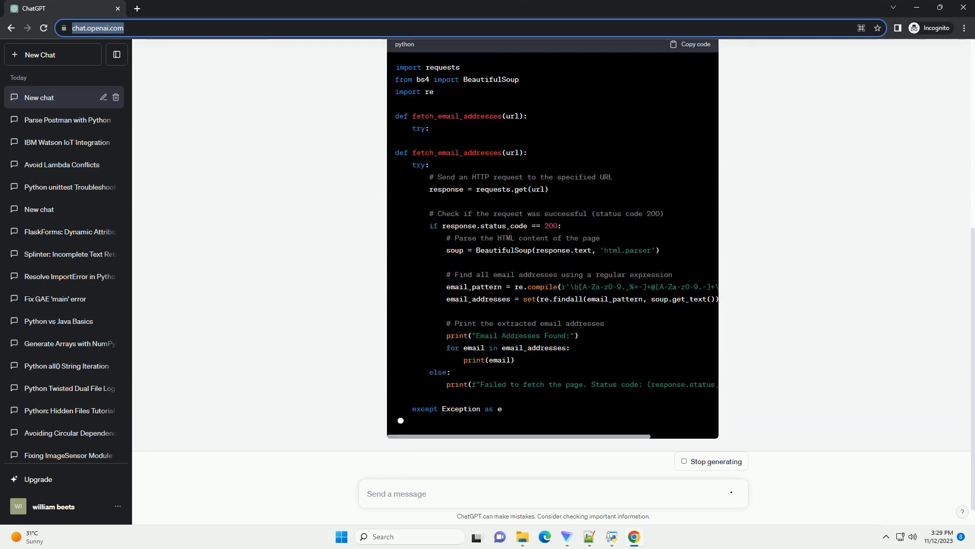
scroll("down", 3)
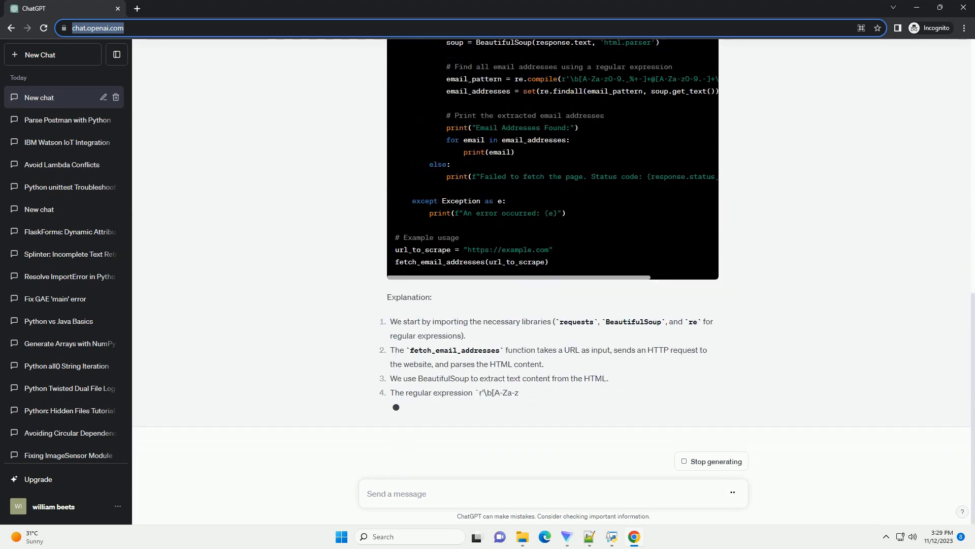
scroll("down", 3)
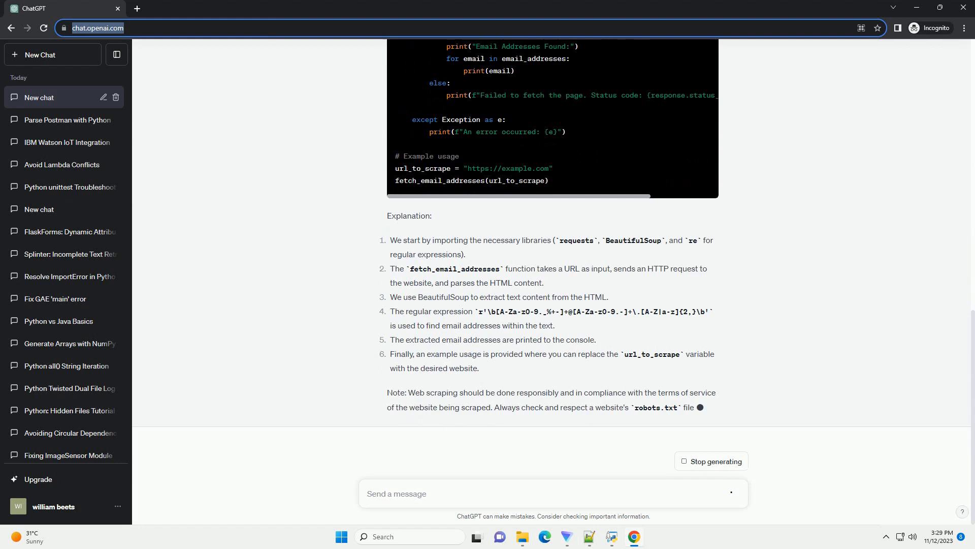